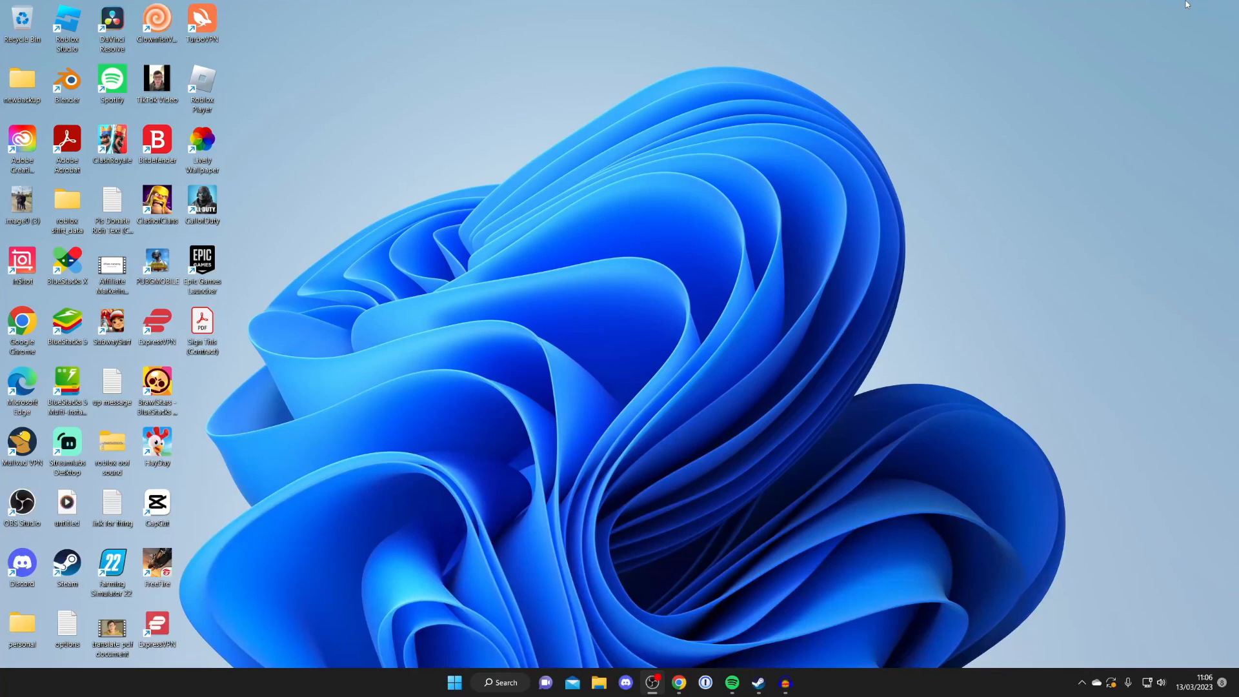
{"action": "mouse_move", "coordinate": [685, 667]}
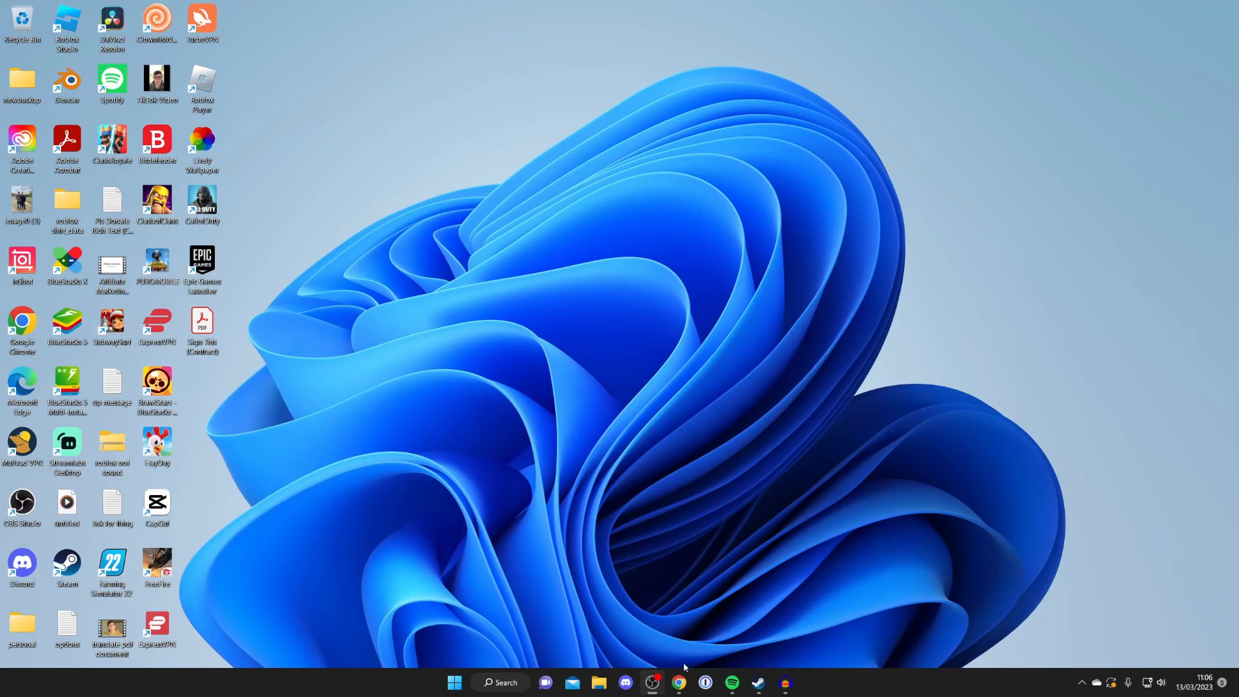
Launch Google Chrome from the taskbar to reach the Google homepage
{"action": "left_click", "coordinate": [678, 689]}
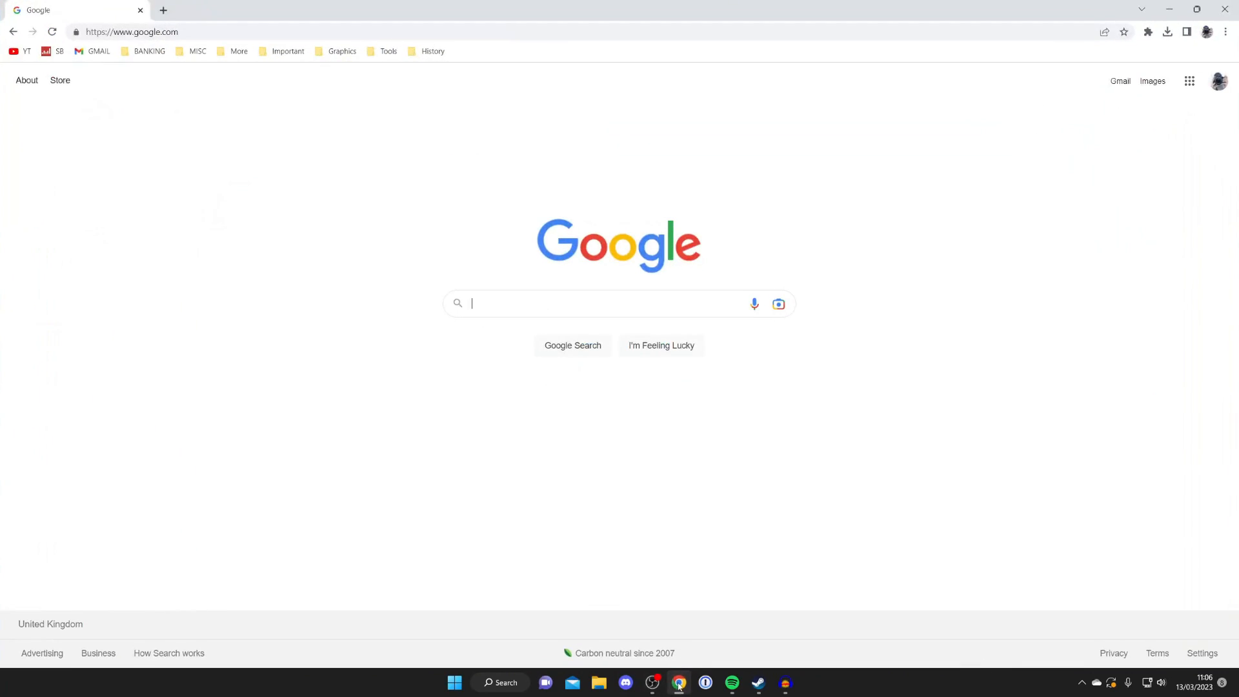
{"action": "mouse_move", "coordinate": [867, 316]}
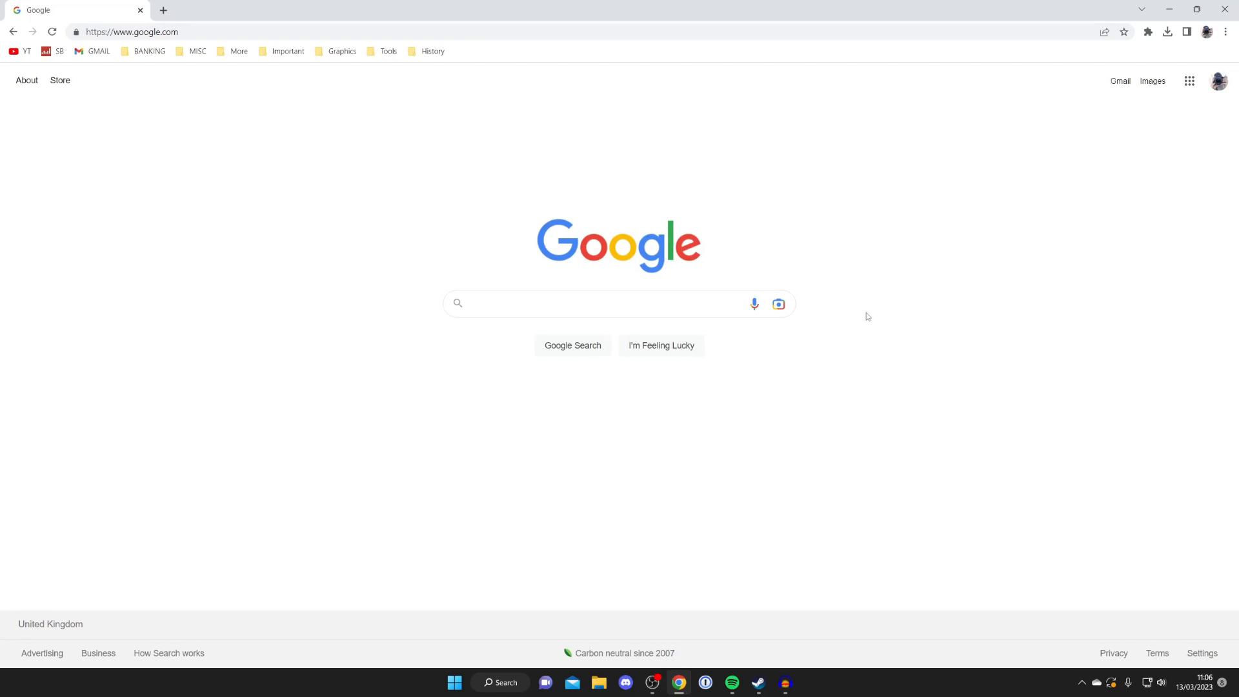
Search Google for 'epic games'
{"action": "type", "text": "epic"}
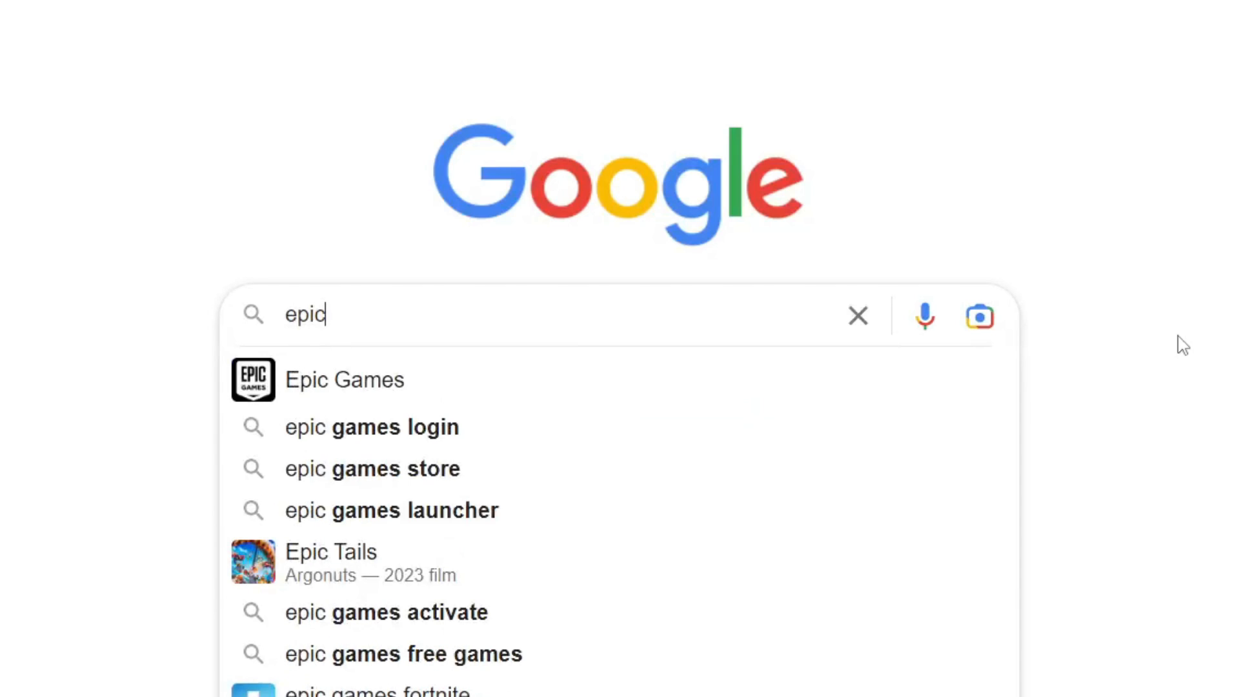
{"action": "type", "text": "games"}
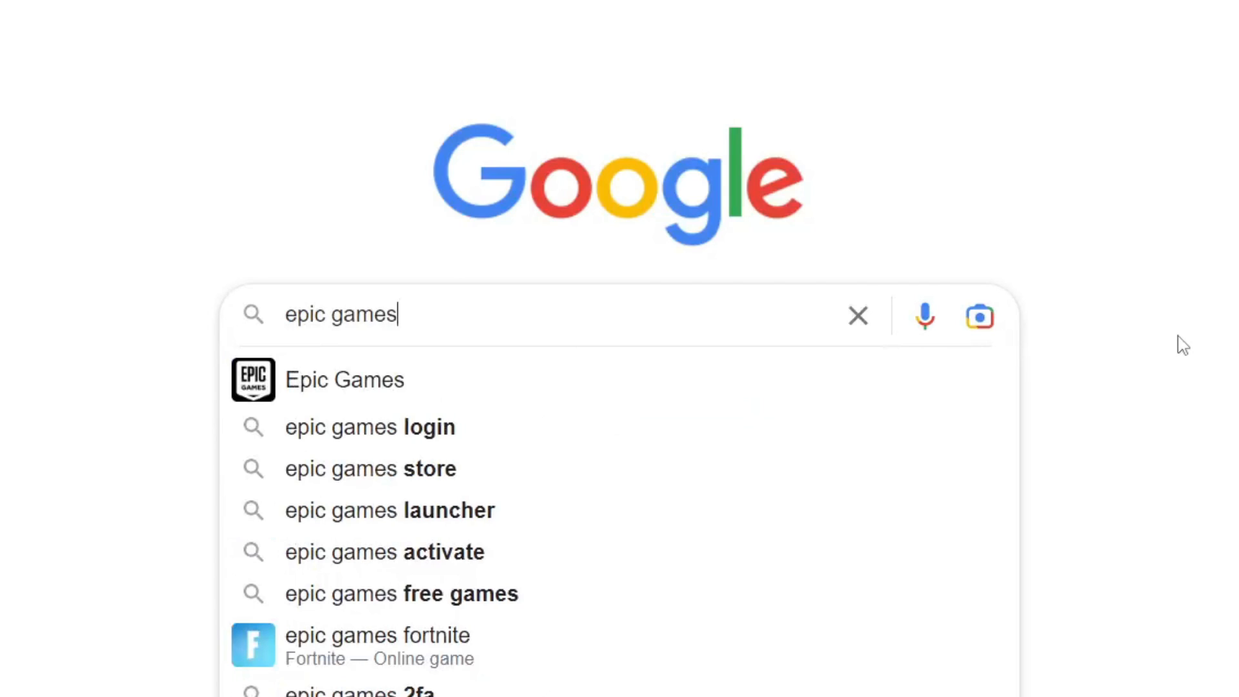
{"action": "key", "text": "Enter"}
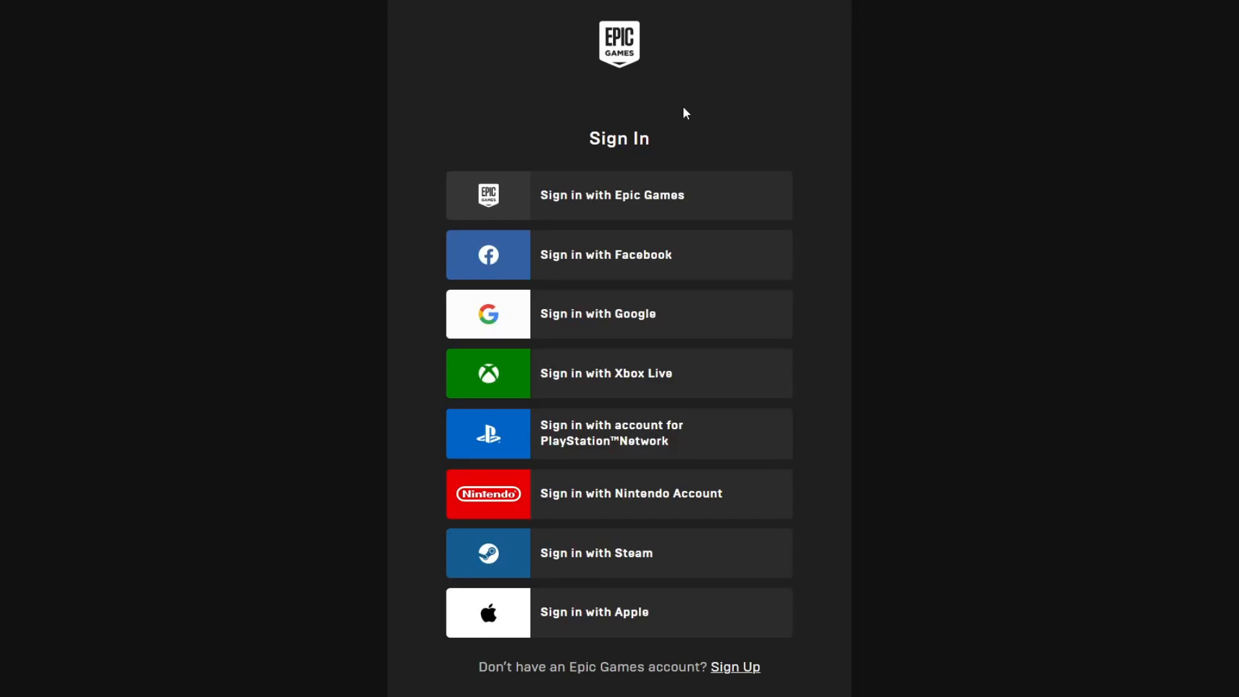
{"action": "mouse_move", "coordinate": [683, 117]}
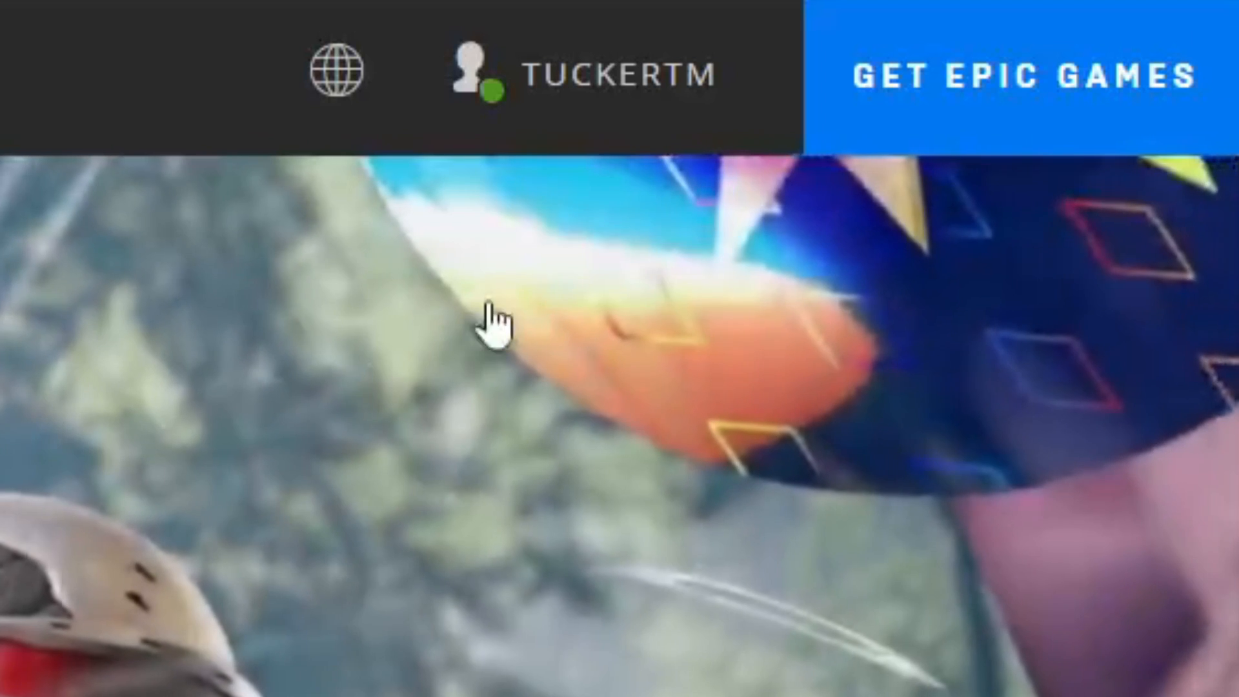
Go to the Account settings page from the username menu in the top bar
{"action": "left_click", "coordinate": [613, 71]}
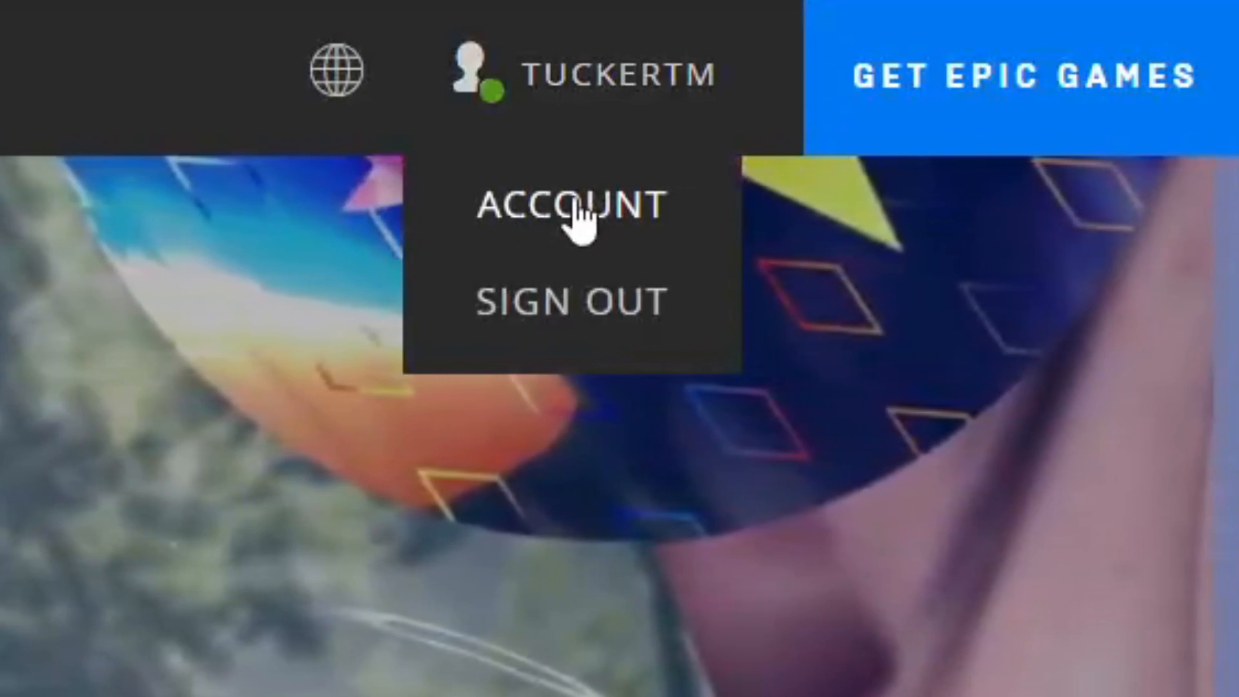
{"action": "left_click", "coordinate": [570, 207]}
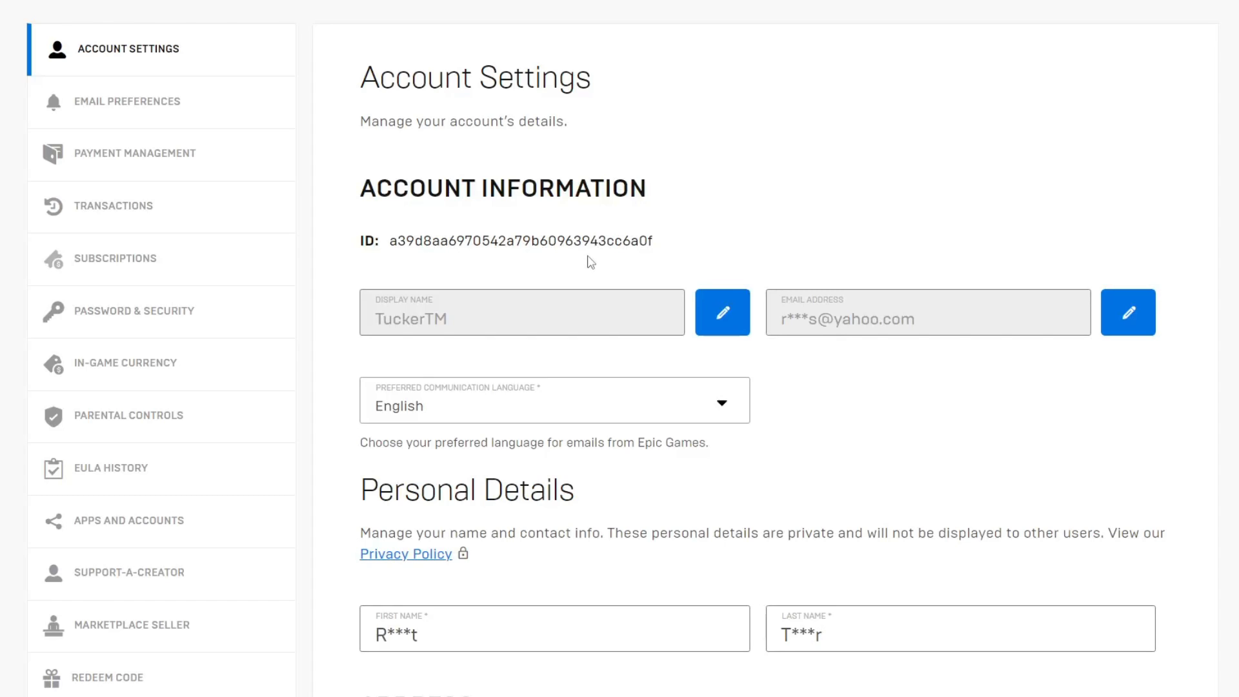
{"action": "mouse_move", "coordinate": [721, 312]}
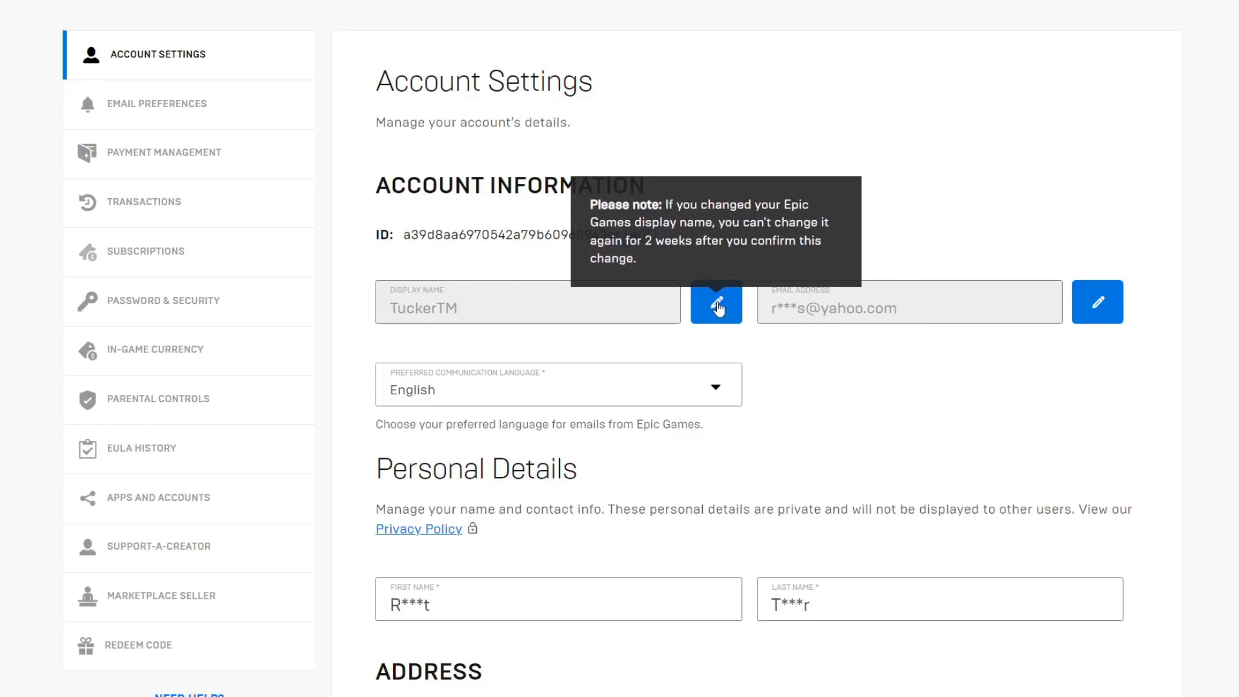
Submit 'GuideRealm' as the new display name with the acknowledgement ticked
{"action": "left_click", "coordinate": [716, 301]}
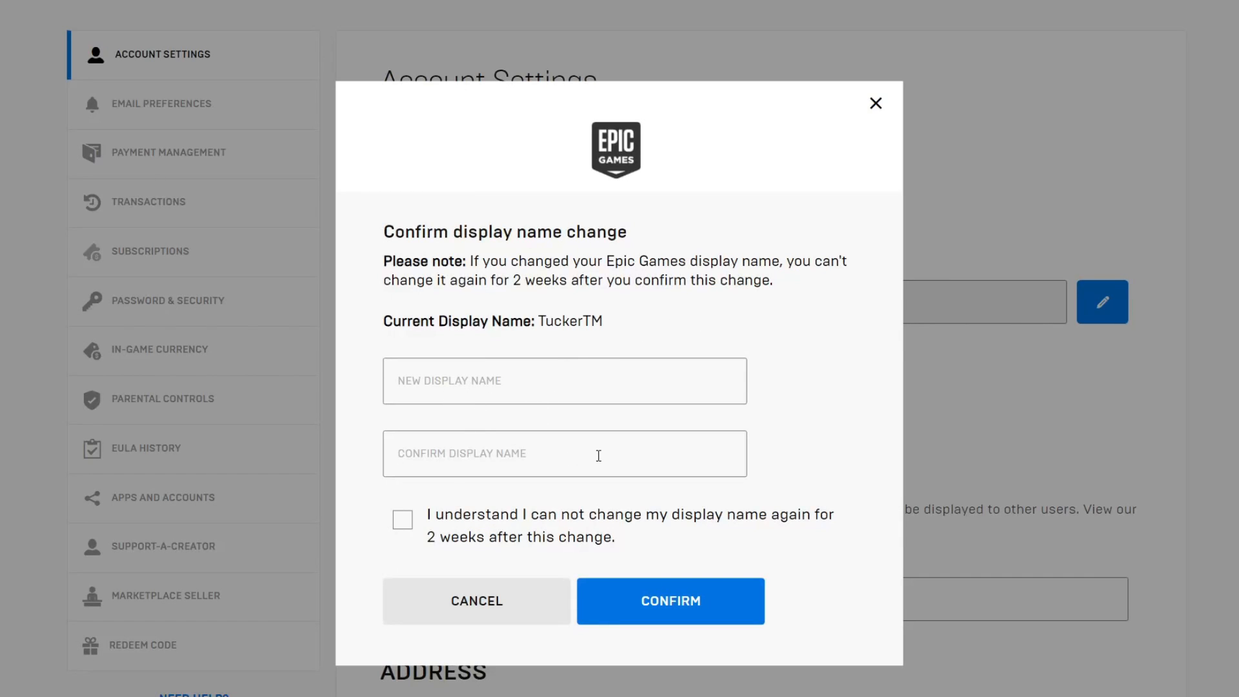
{"action": "mouse_move", "coordinate": [520, 375]}
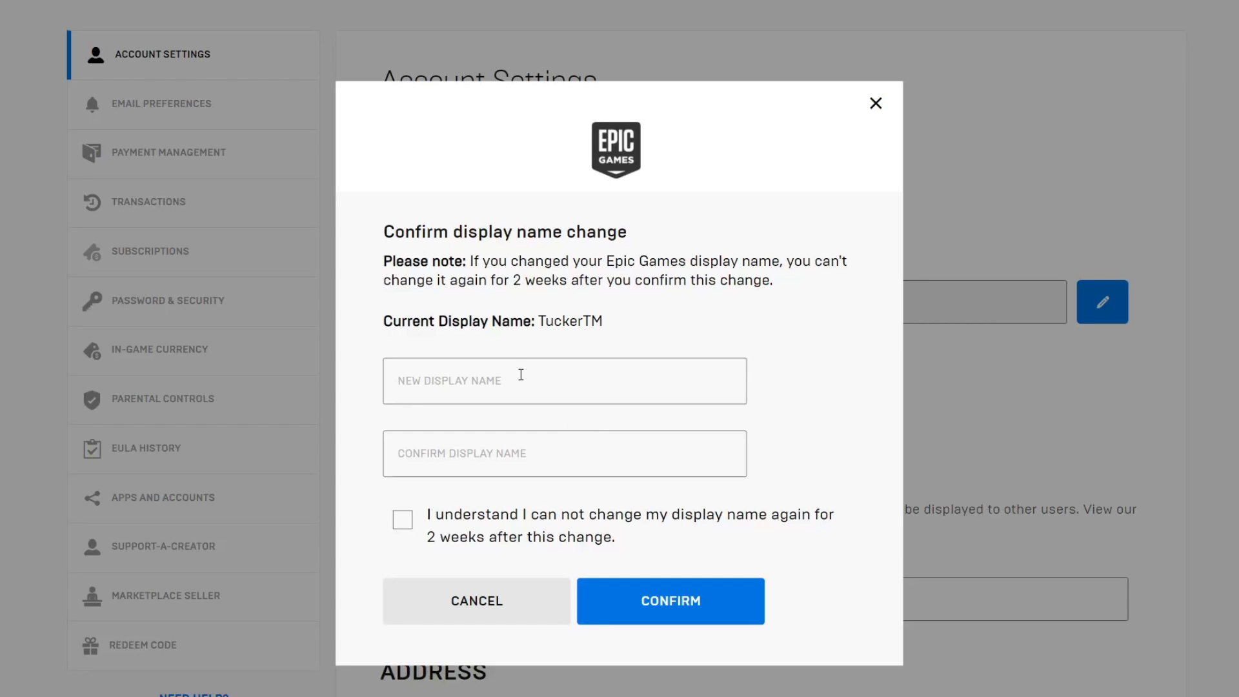
{"action": "type", "text": "GuideRealm"}
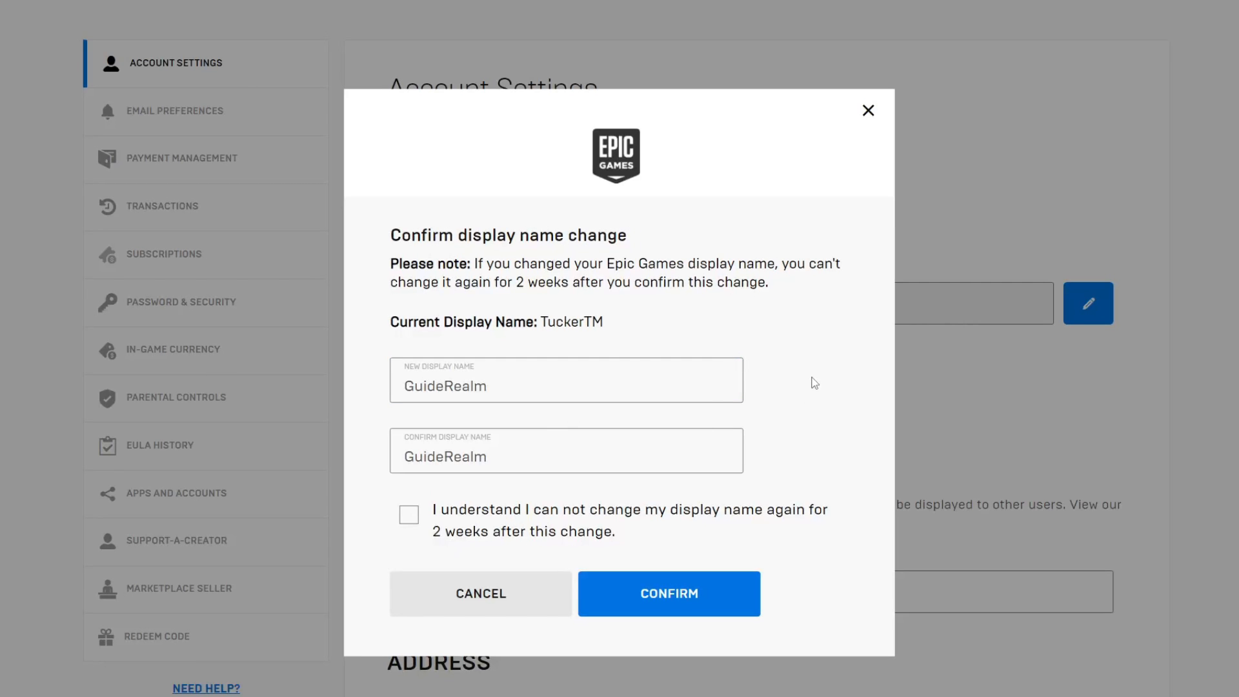
{"action": "mouse_move", "coordinate": [548, 520]}
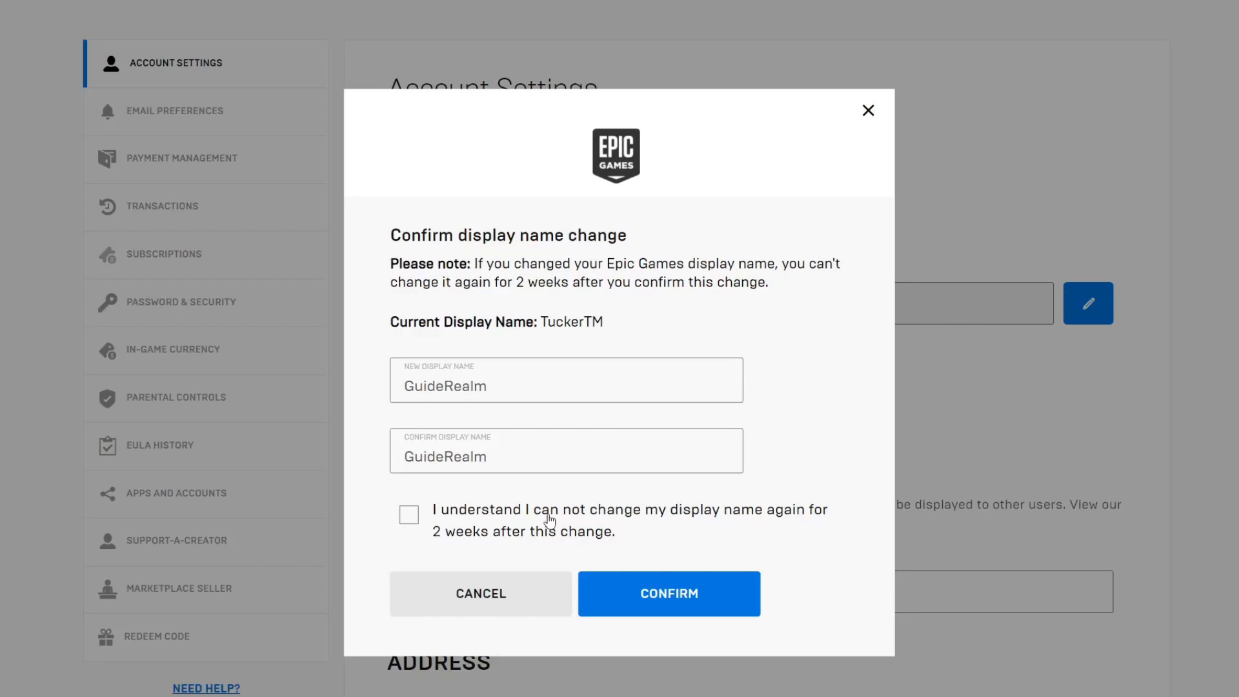
{"action": "left_click", "coordinate": [409, 515]}
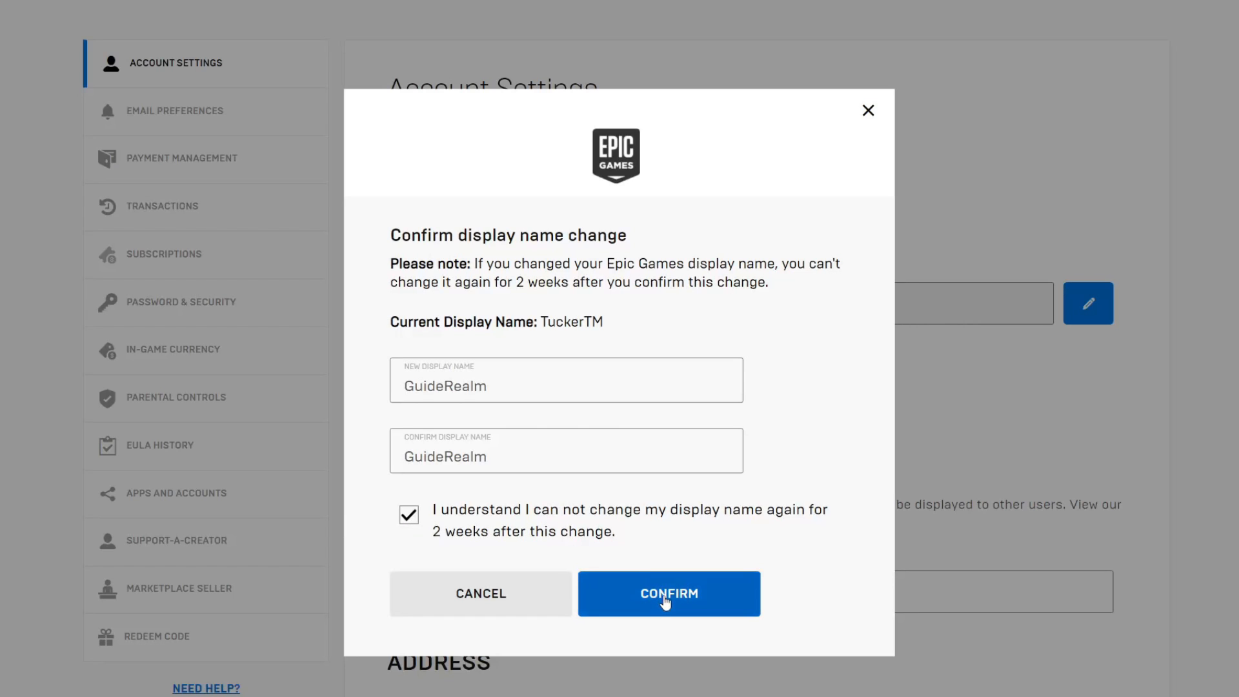
{"action": "left_click", "coordinate": [669, 594]}
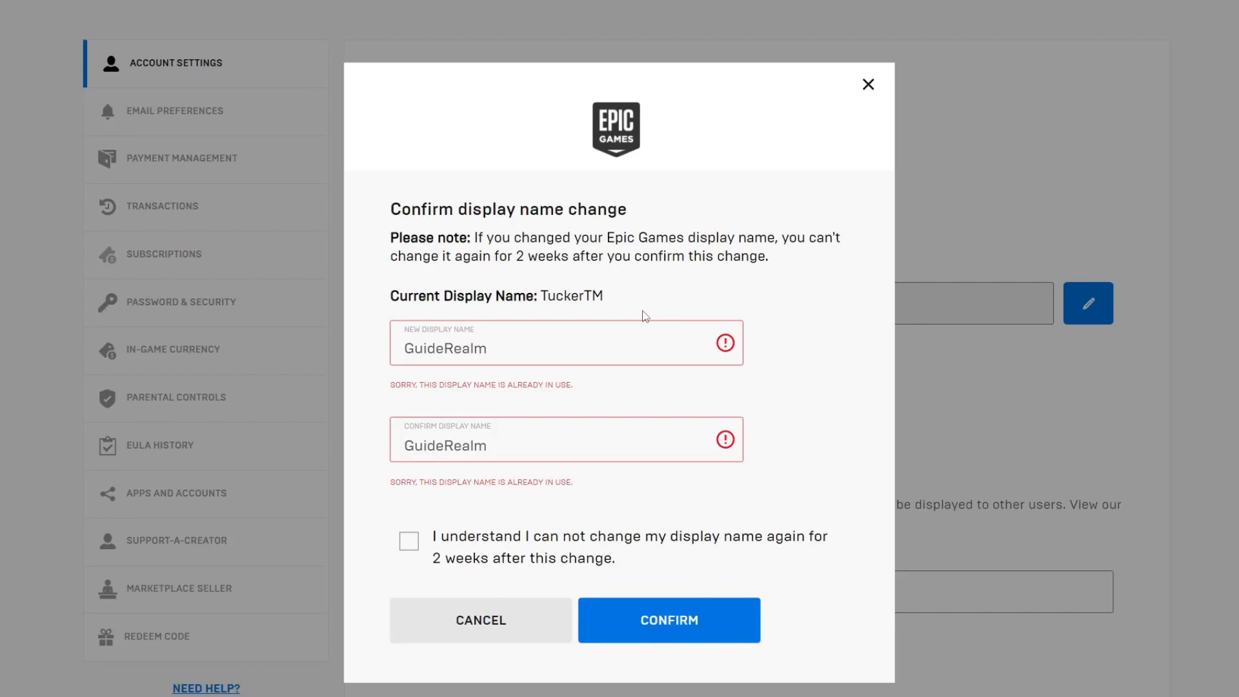
Append 'Videos' to GuideRealm in the New Display Name field
{"action": "left_click", "coordinate": [488, 348]}
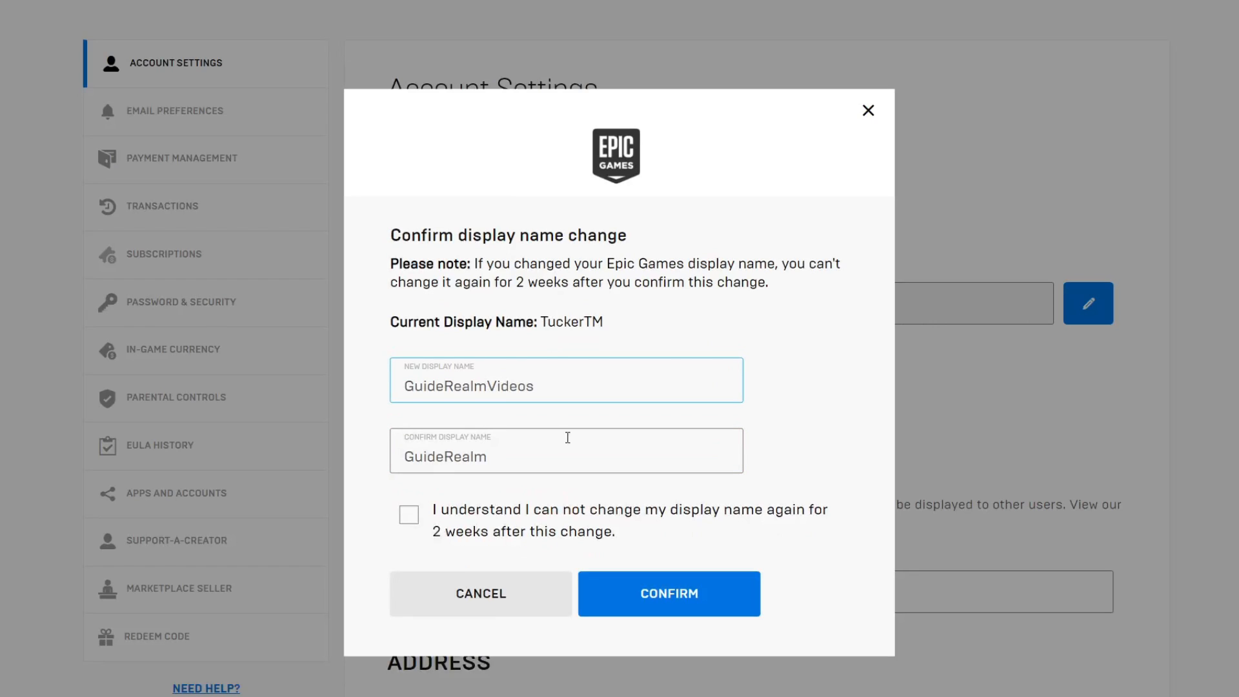
{"action": "type", "text": "Videos"}
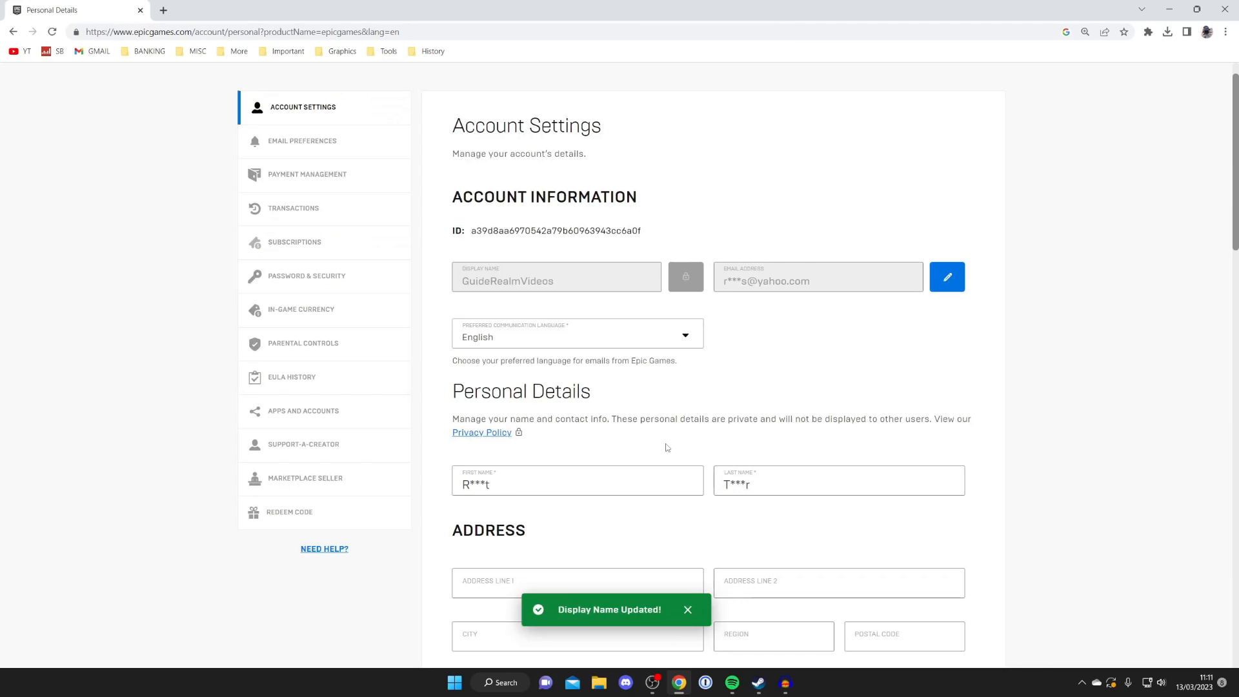
{"action": "mouse_move", "coordinate": [493, 244]}
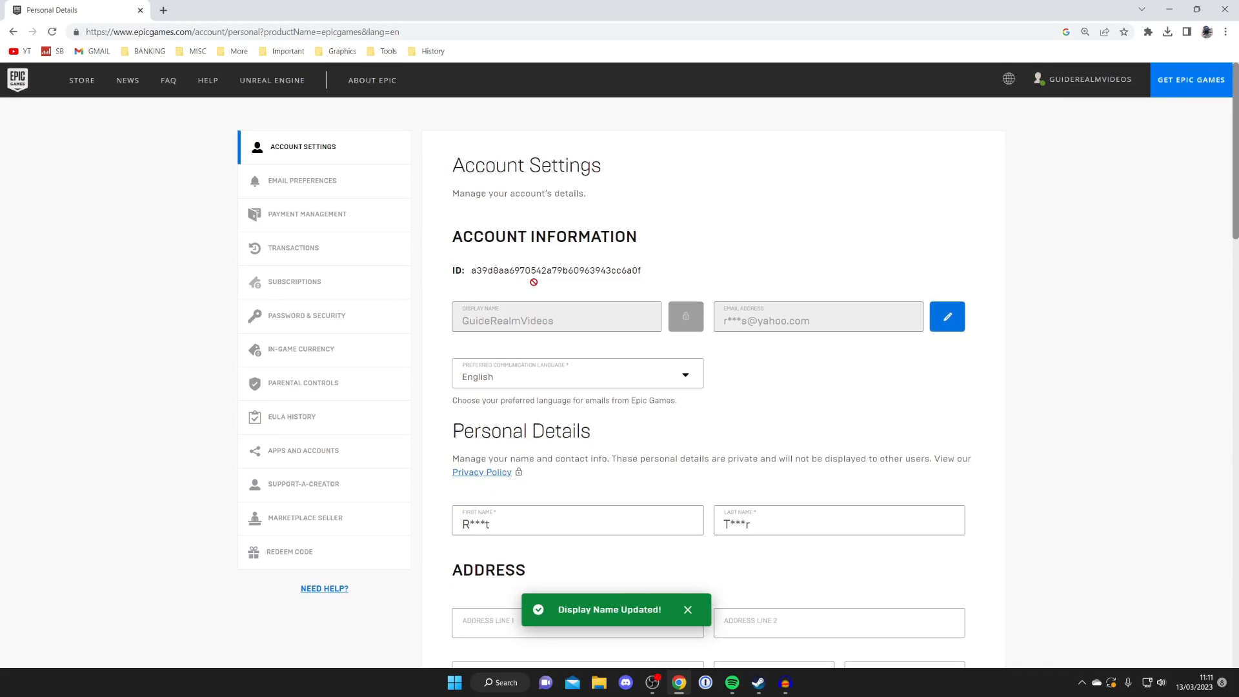
Close the green 'Display Name Updated!' notice after the rename to GuideRealmVideos
{"action": "left_click", "coordinate": [687, 609]}
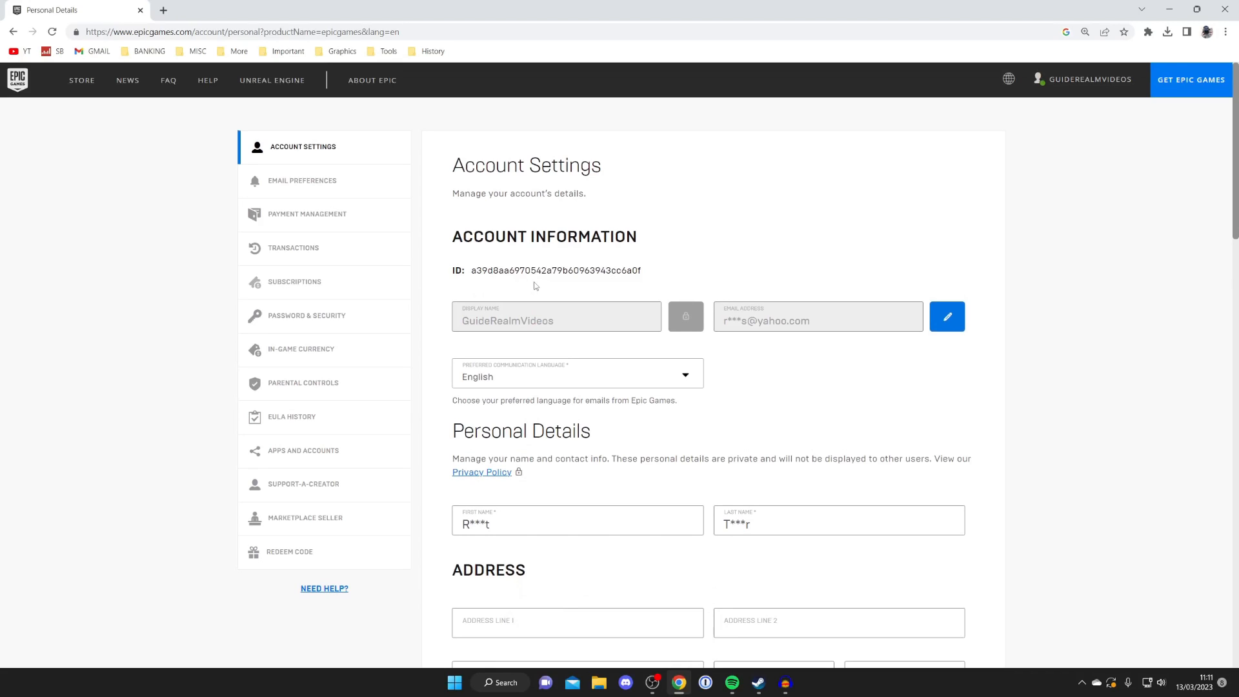